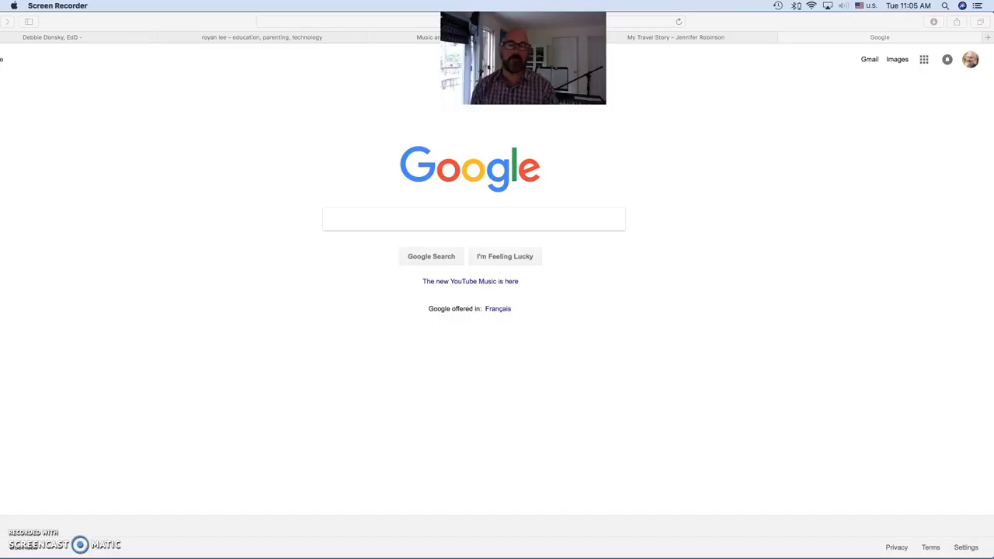
Switch to the Debbie Donsky portfolio and view the Art page listing drawing posts.
click(53, 37)
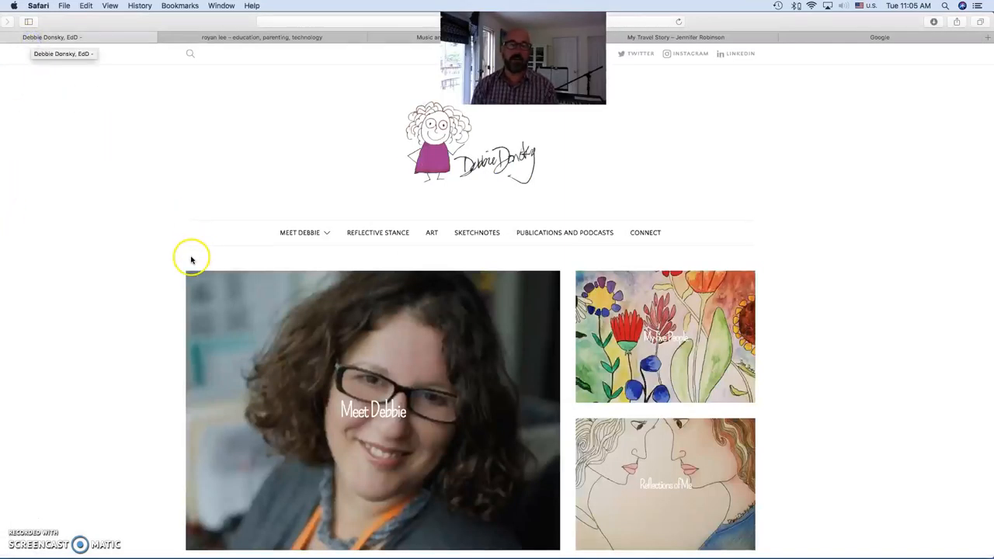
mouse_move(190, 261)
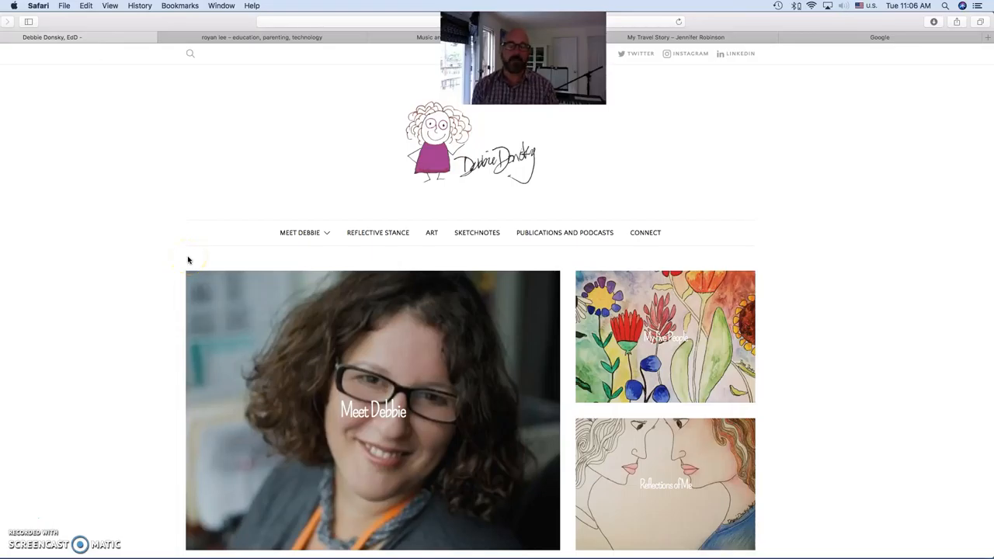
mouse_move(432, 233)
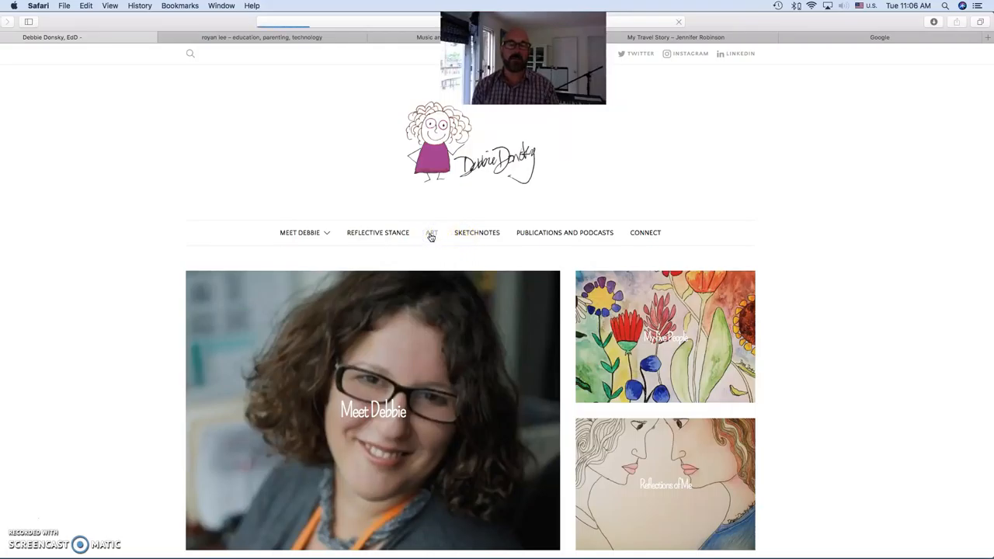
mouse_move(300, 233)
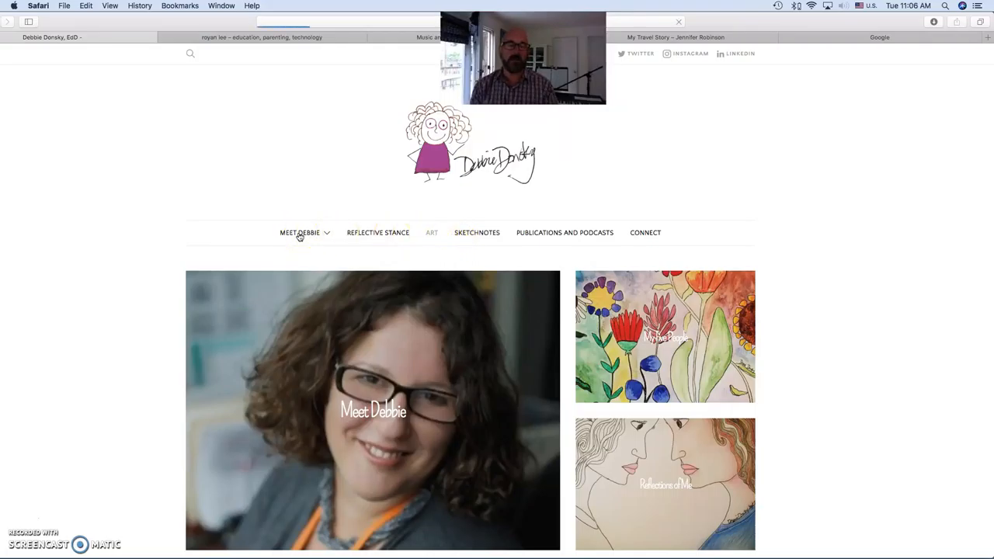
click(432, 233)
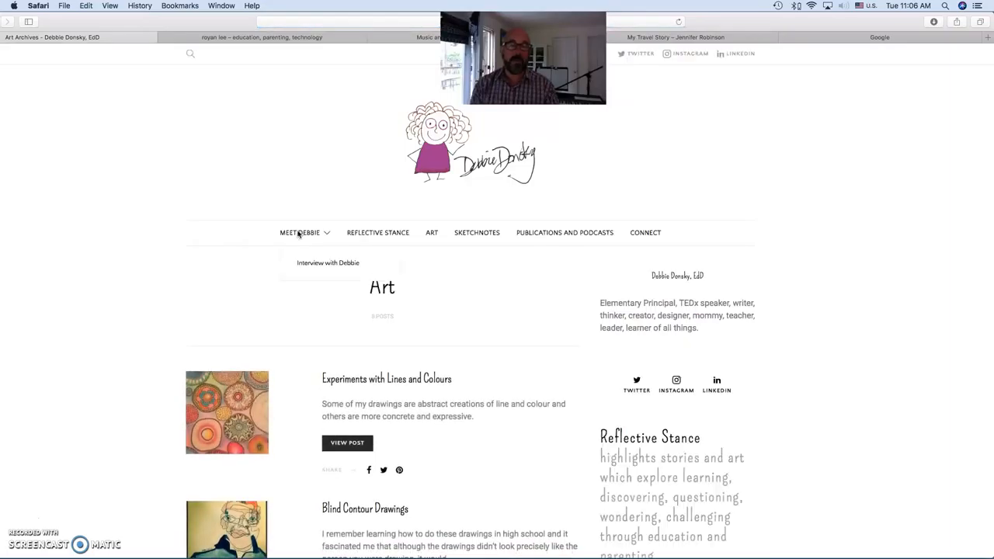
scroll(down, 3)
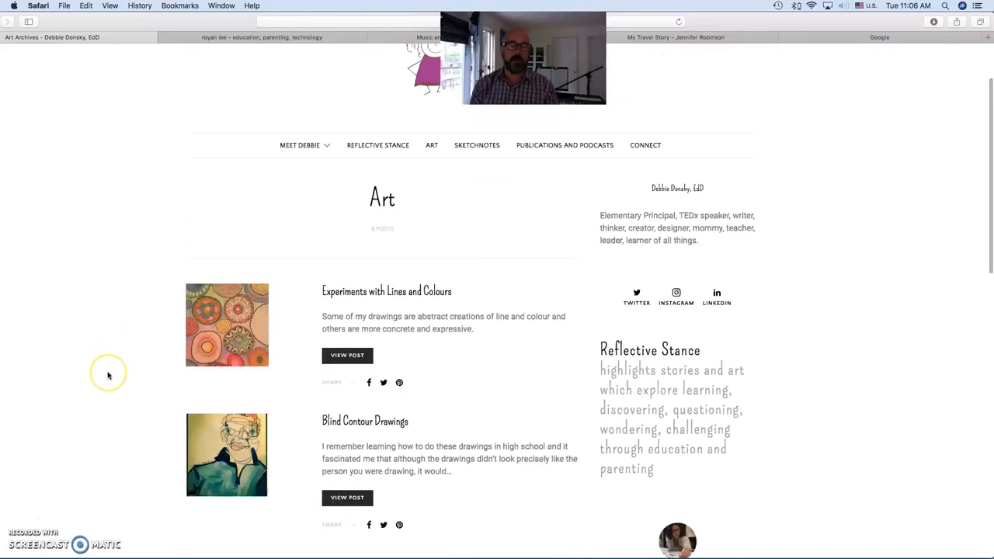
mouse_move(109, 374)
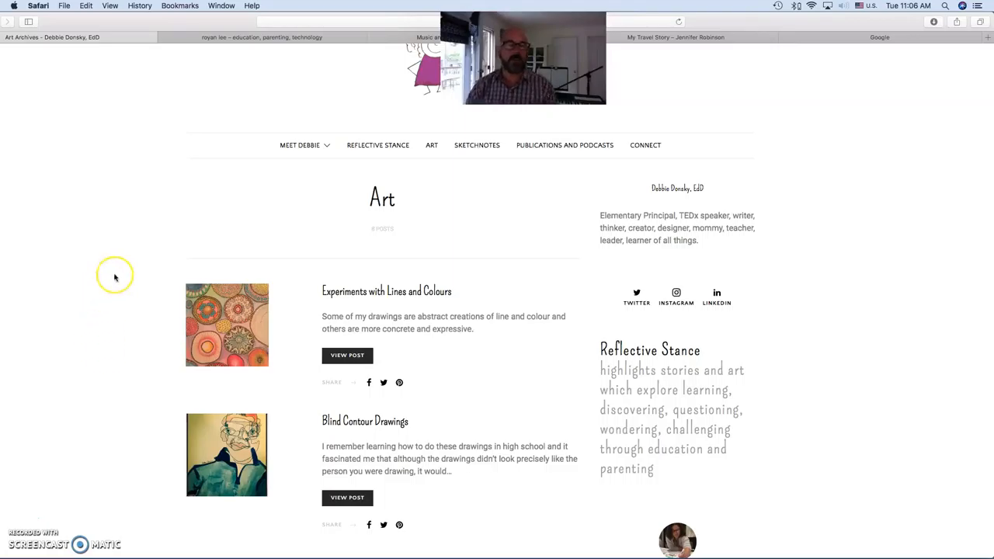
scroll(up, 3)
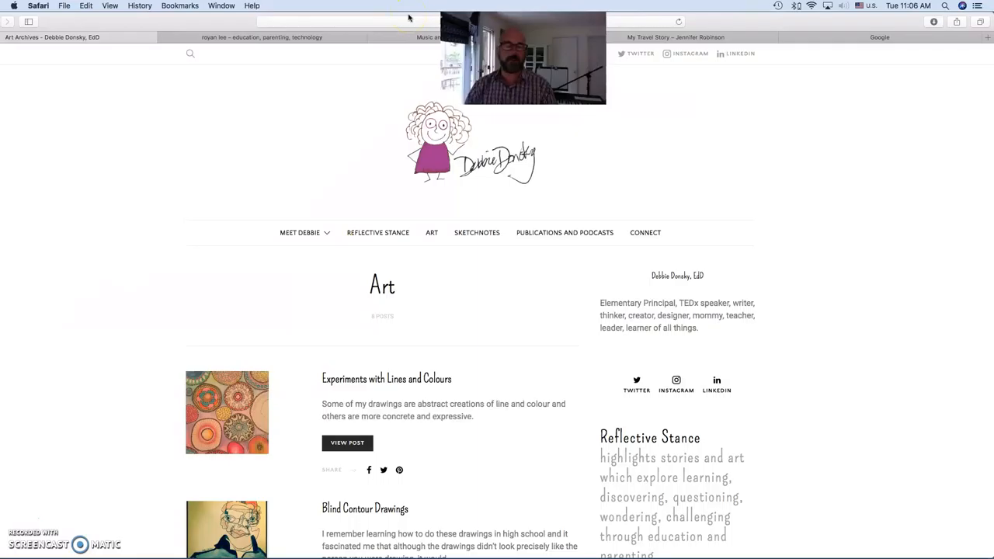
mouse_move(645, 53)
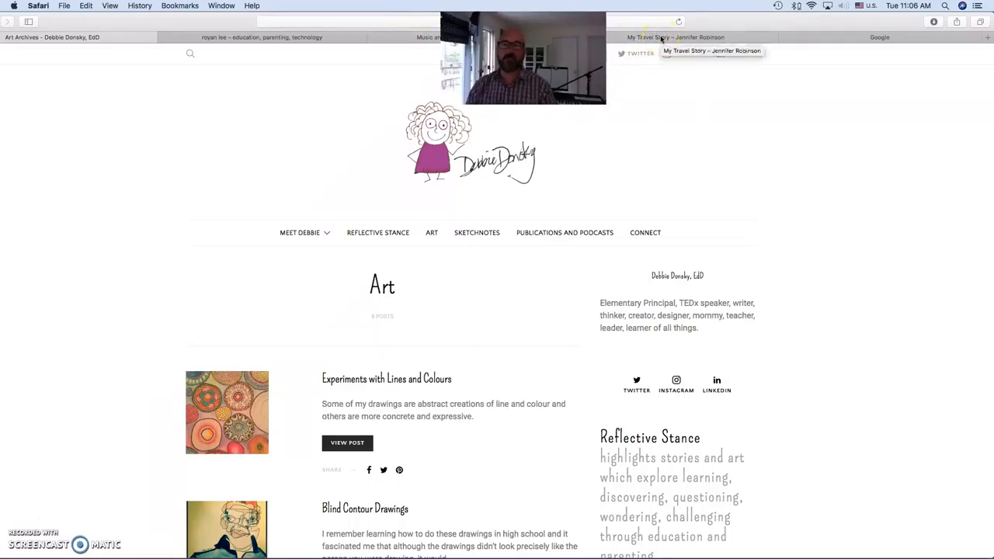
click(676, 37)
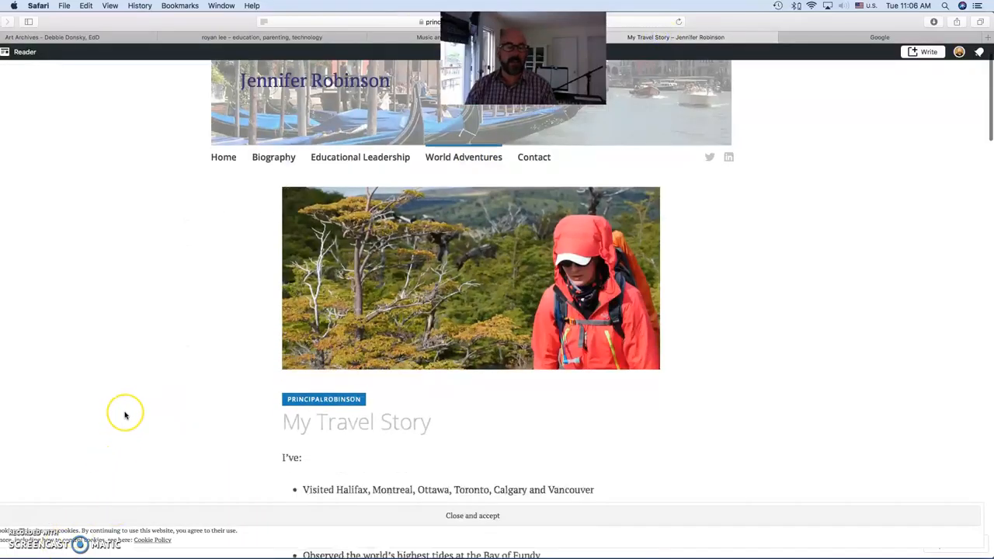
scroll(down, 3)
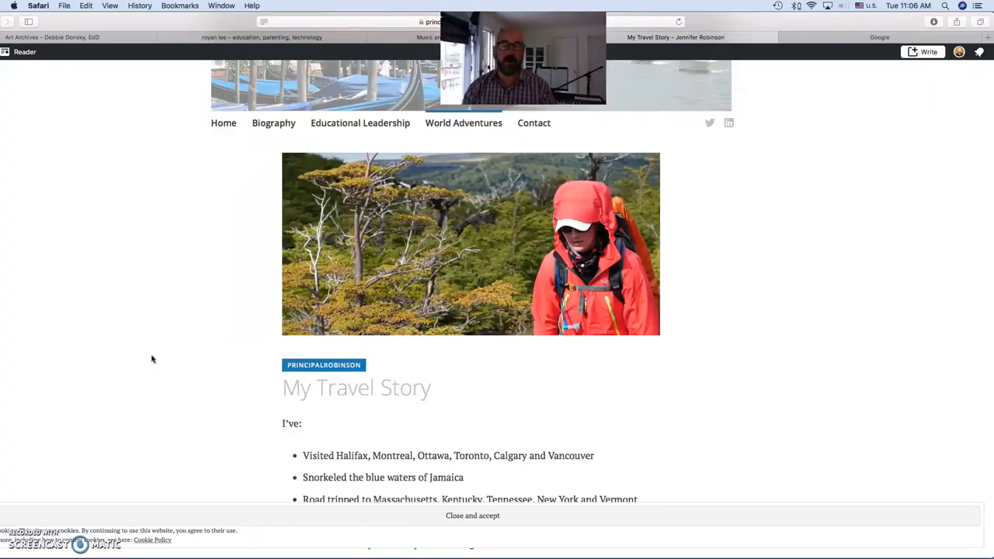
scroll(up, 3)
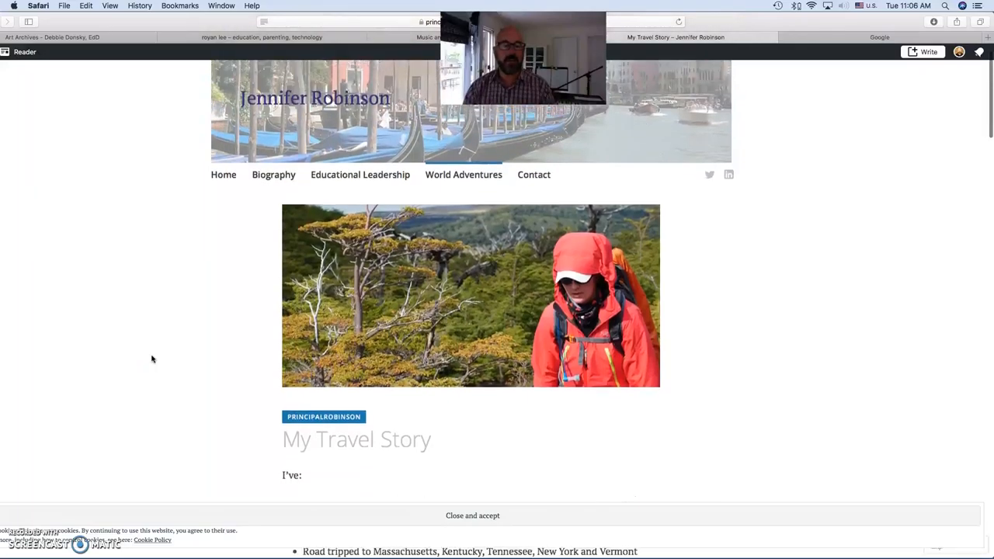
scroll(down, 3)
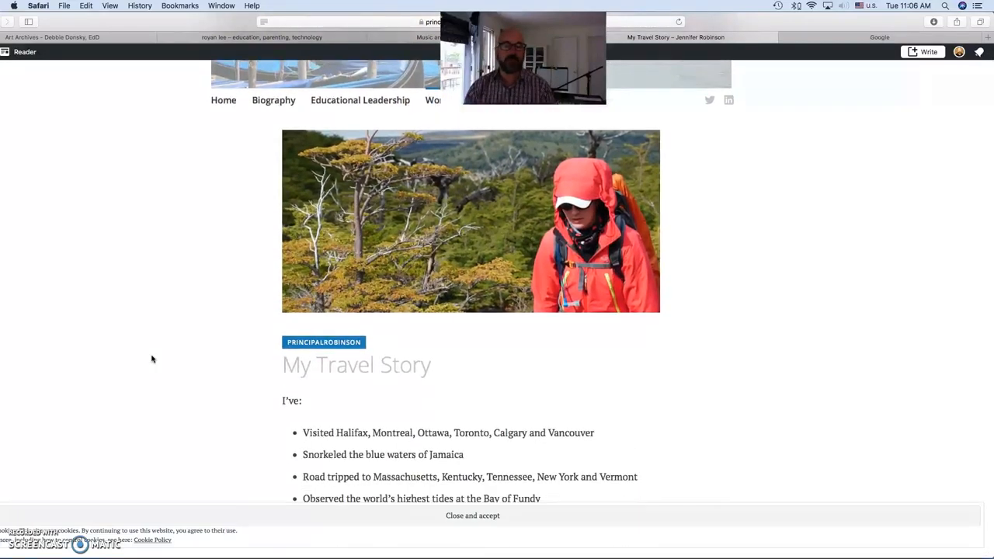
scroll(down, 3)
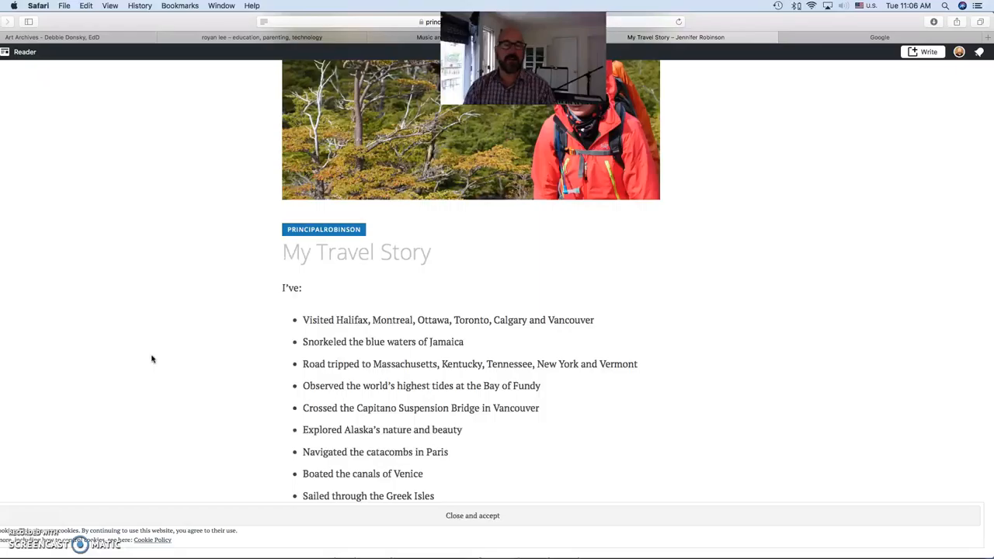
scroll(up, 3)
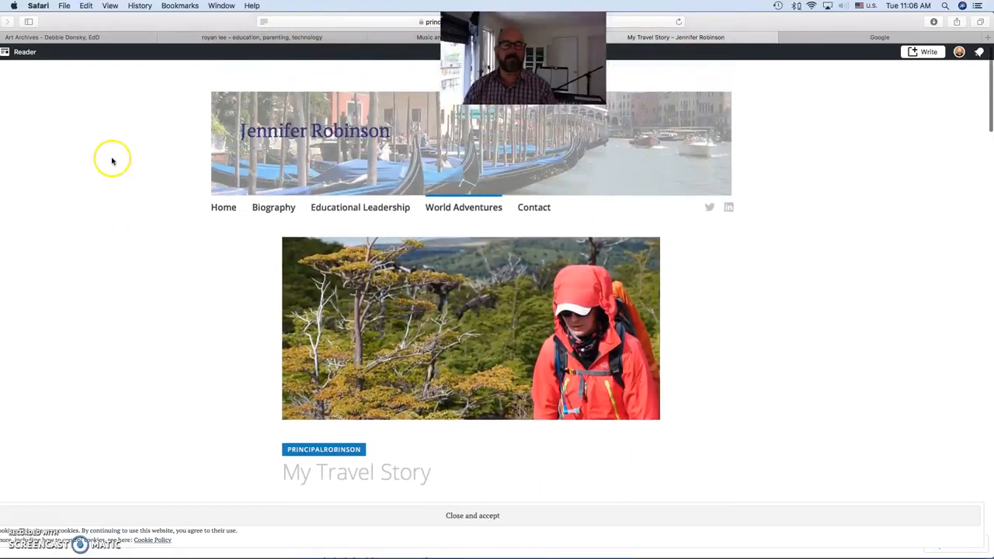
Switch to Royan Lee's site showing his about bio.
click(261, 37)
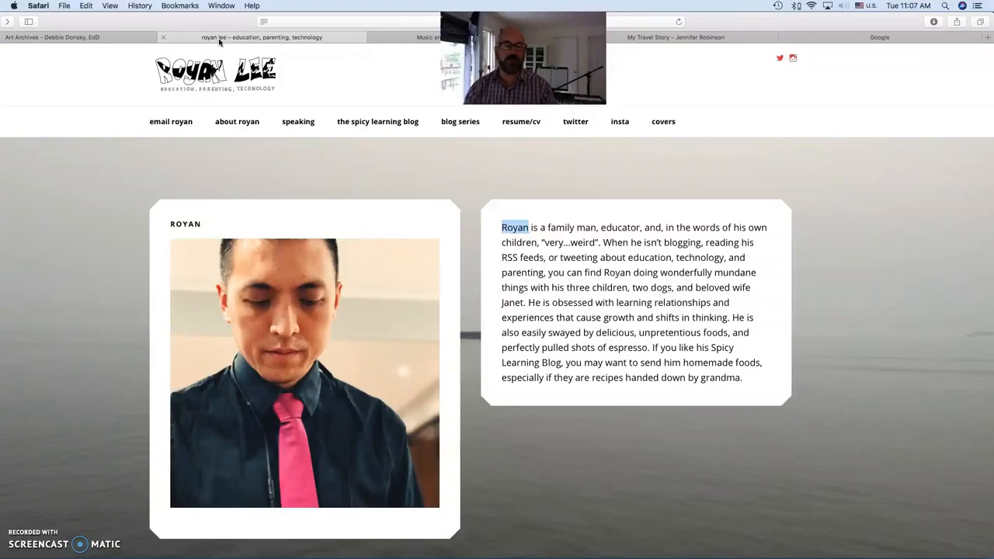
mouse_move(703, 148)
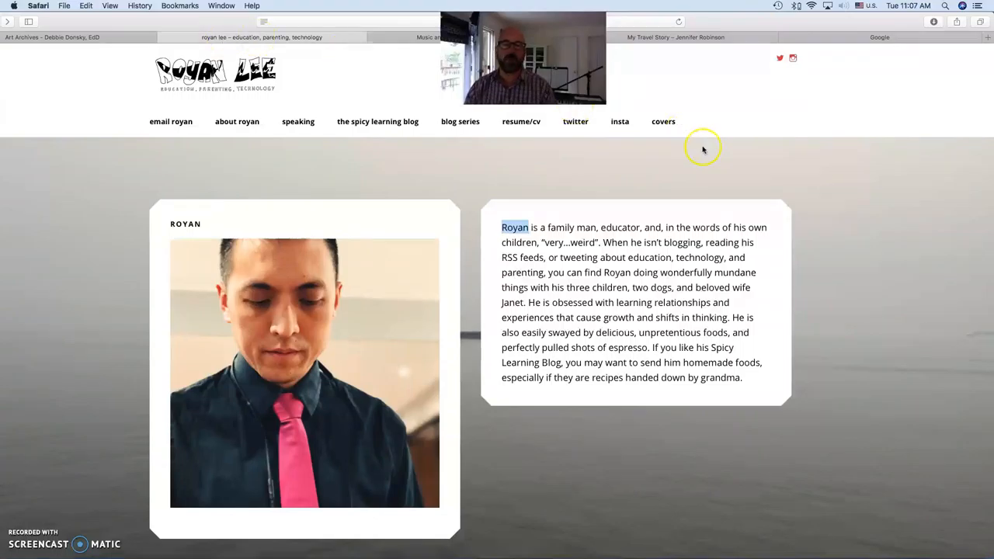
Follow Royan Lee's 'covers' link to play his YouTube playlist starting with Khalid's Location cover.
click(664, 121)
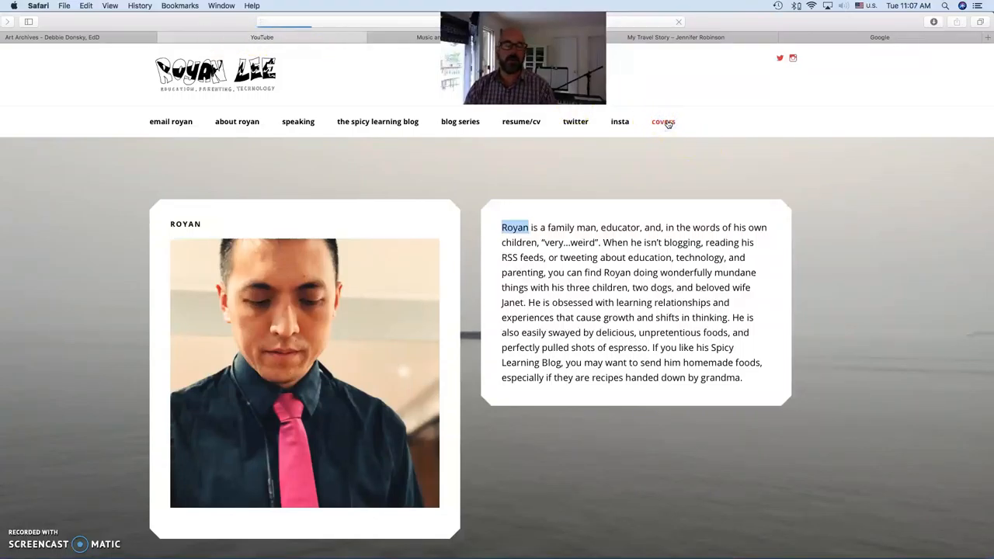
click(663, 121)
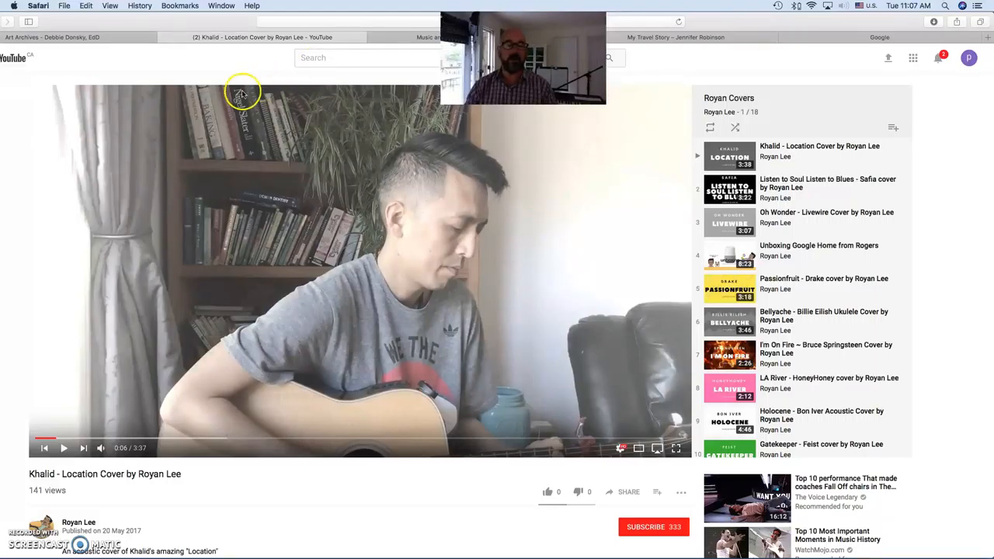
mouse_move(396, 37)
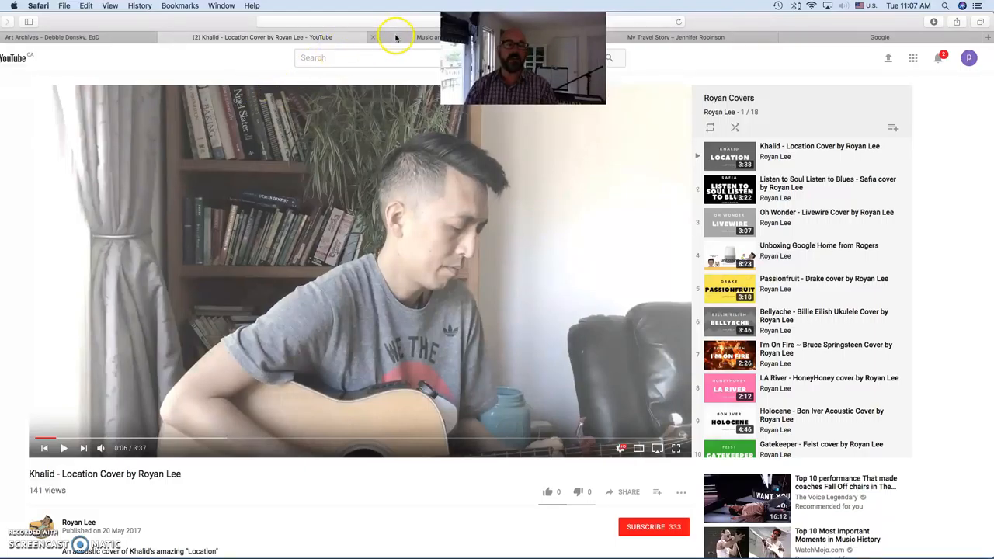
View the Principal Learning blog's Music and Learning post and scroll through its keyboard and studio photos.
click(436, 38)
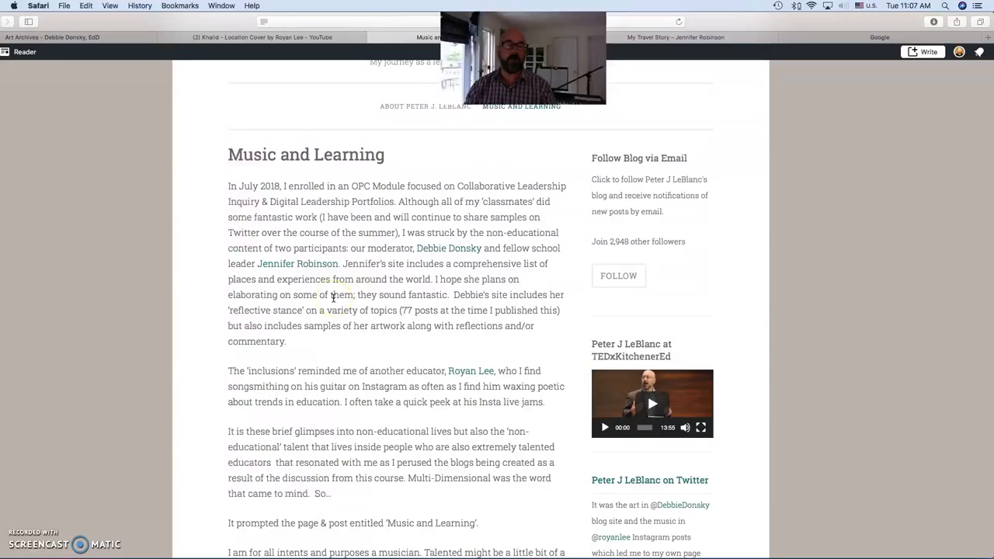
scroll(up, 3)
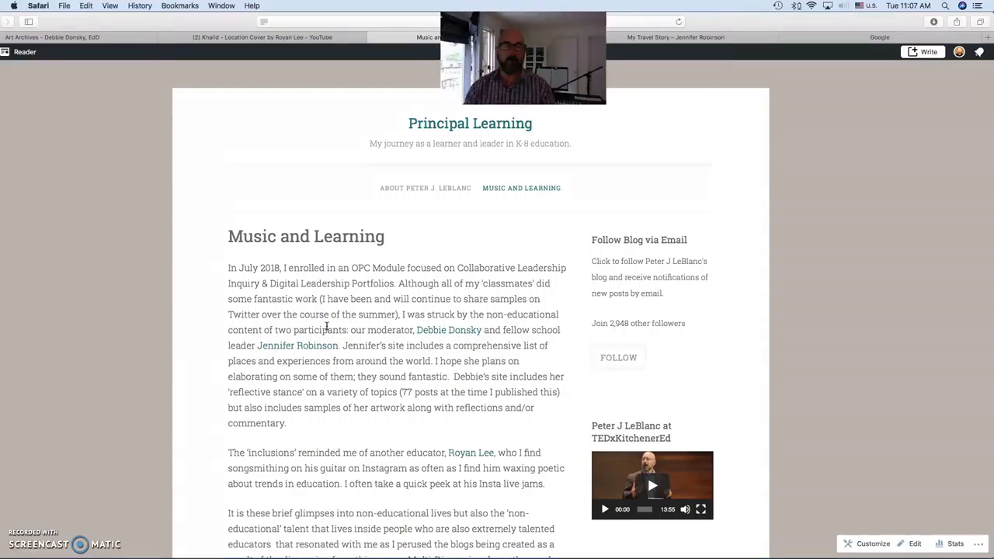
scroll(down, 3)
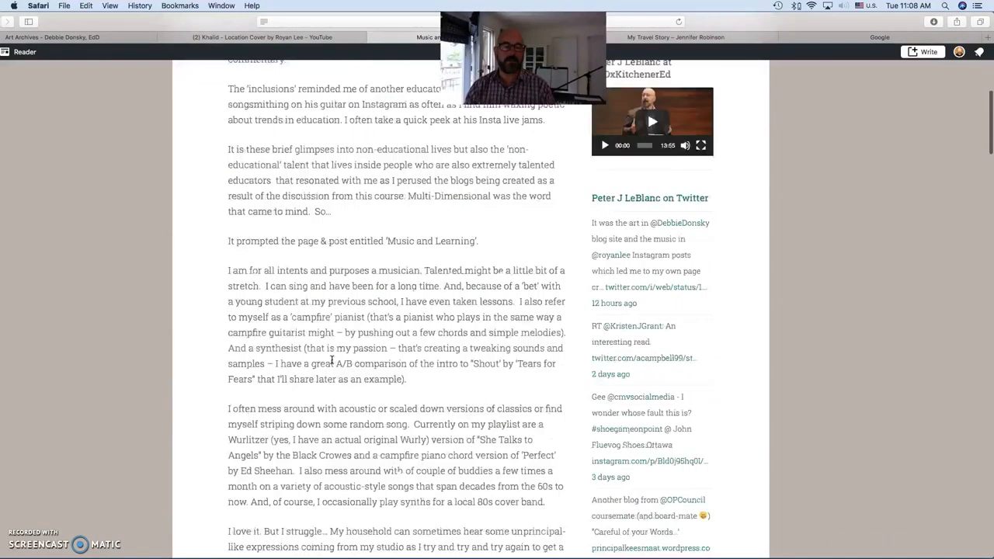
scroll(down, 3)
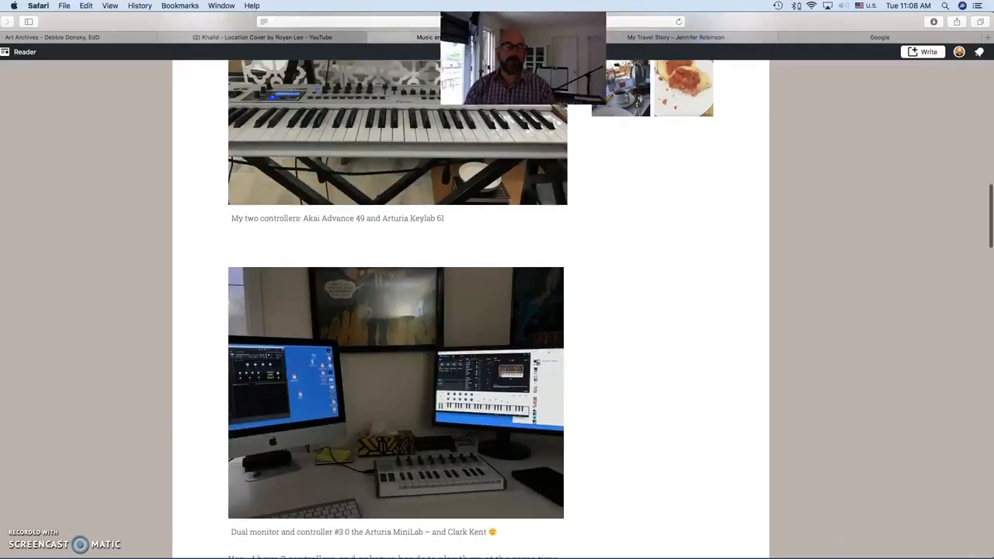
scroll(down, 3)
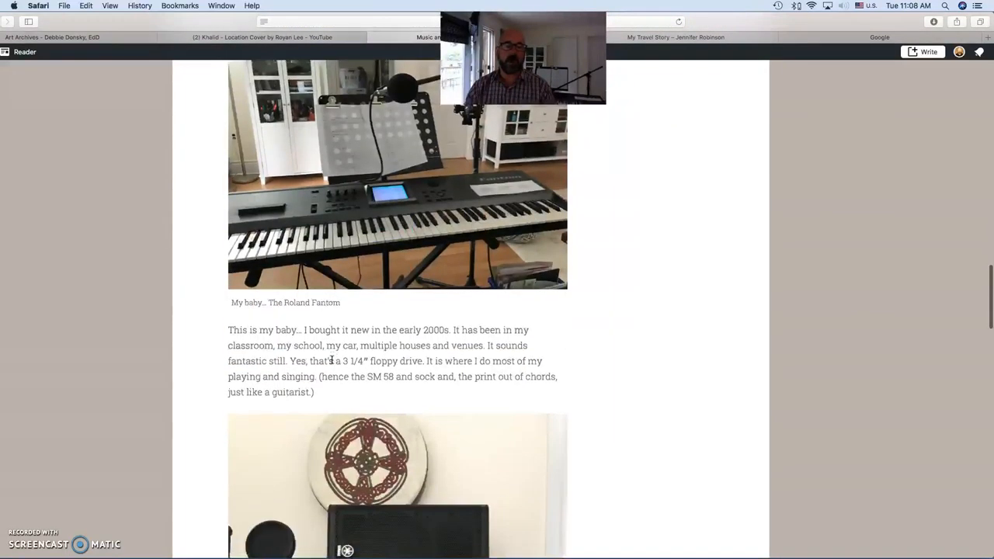
scroll(up, 3)
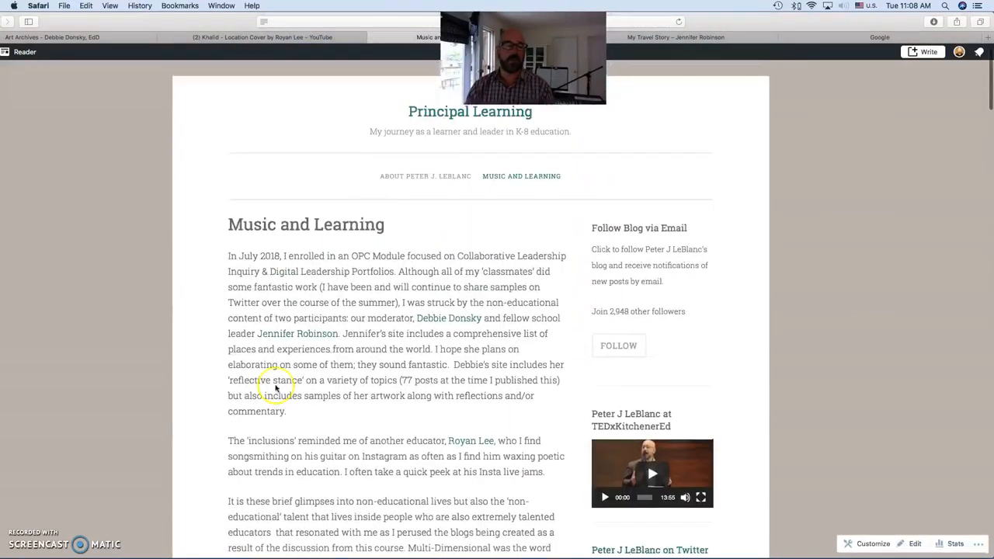
mouse_move(50, 450)
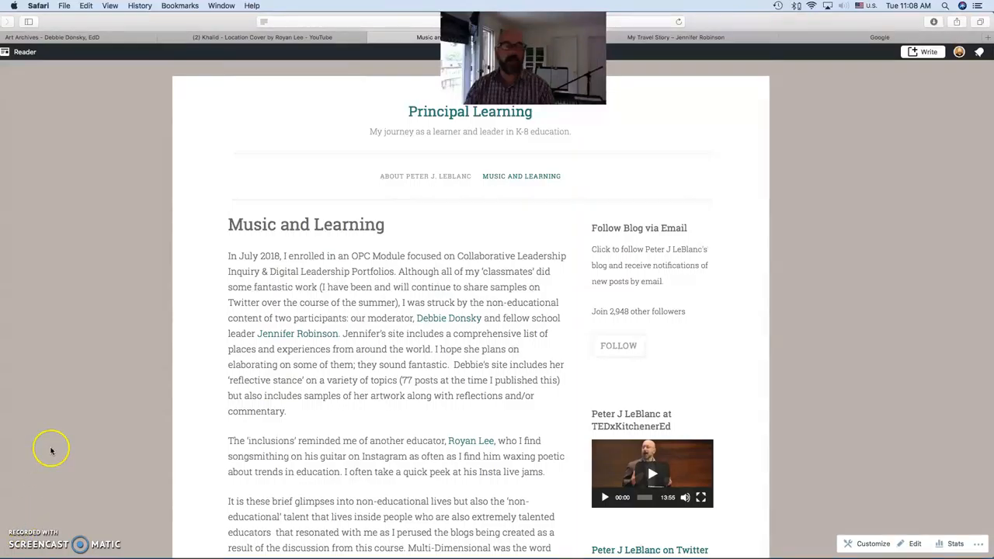